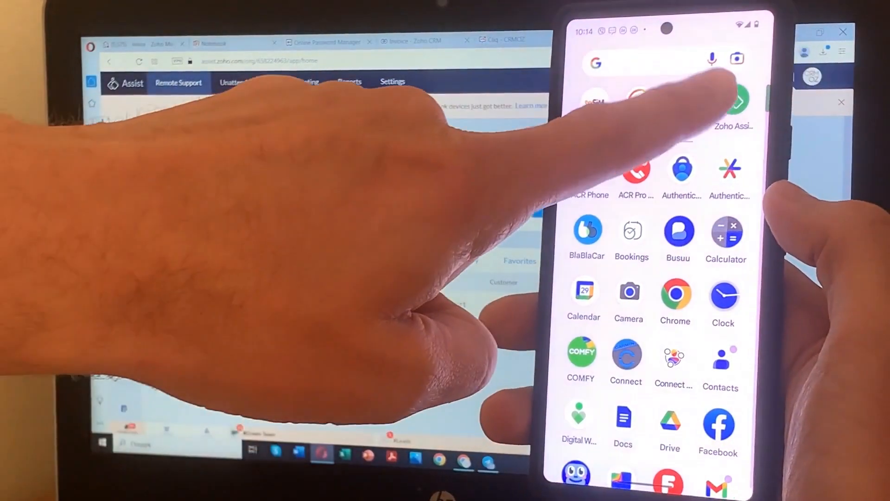
# - Open the Zoho Assist app on the phone to enter the session key
pyautogui.click(738, 101)
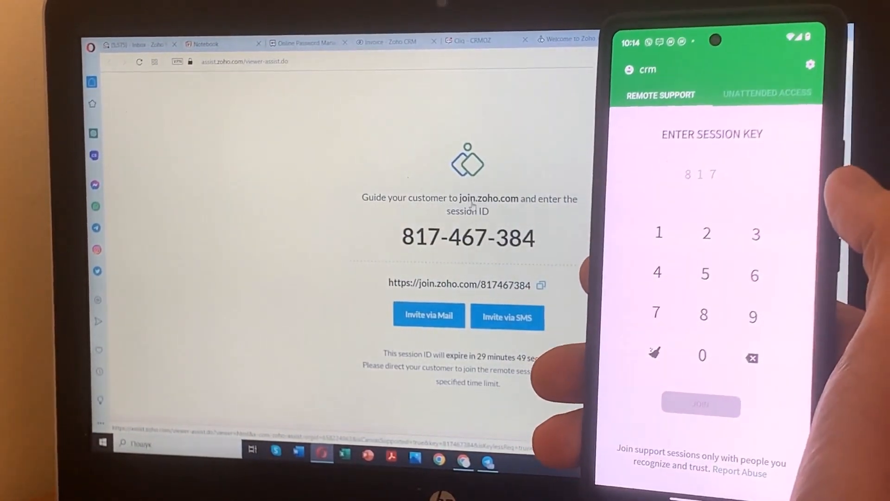
# - Finish entering the session key digits on the phone and join the session
pyautogui.click(651, 321)
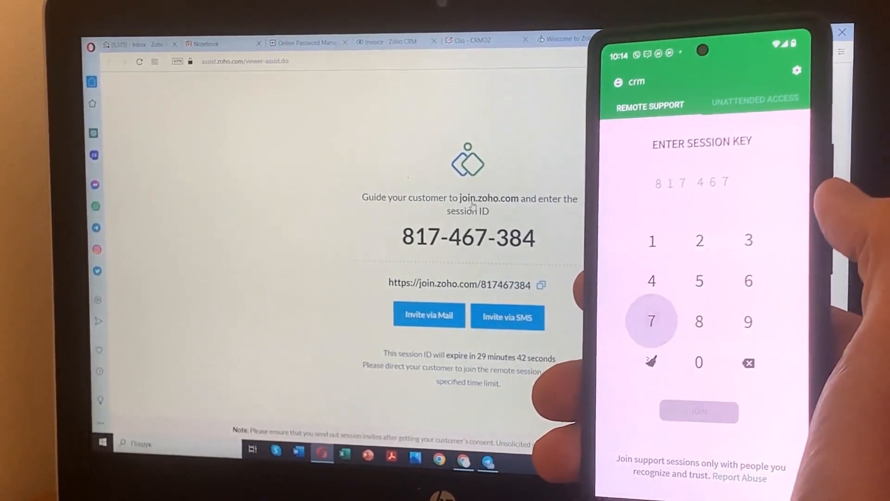
pyautogui.click(749, 240)
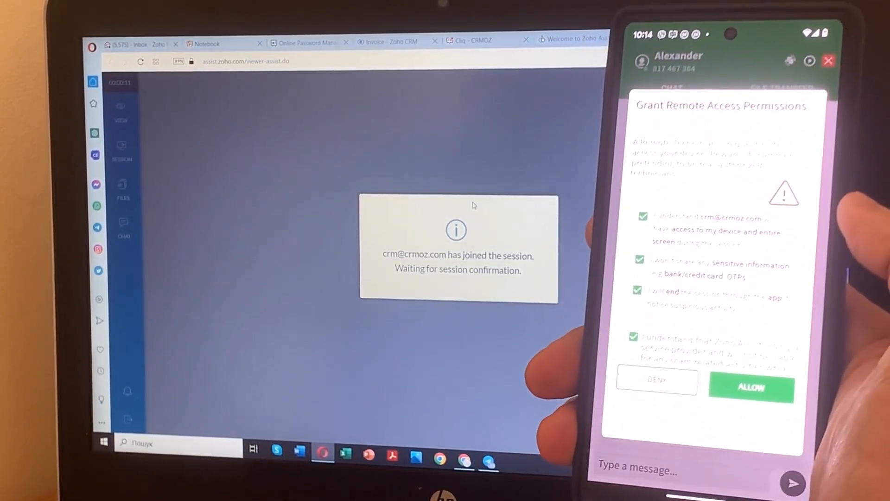
# - Allow remote access permissions on the phone and start casting its screen
pyautogui.click(751, 387)
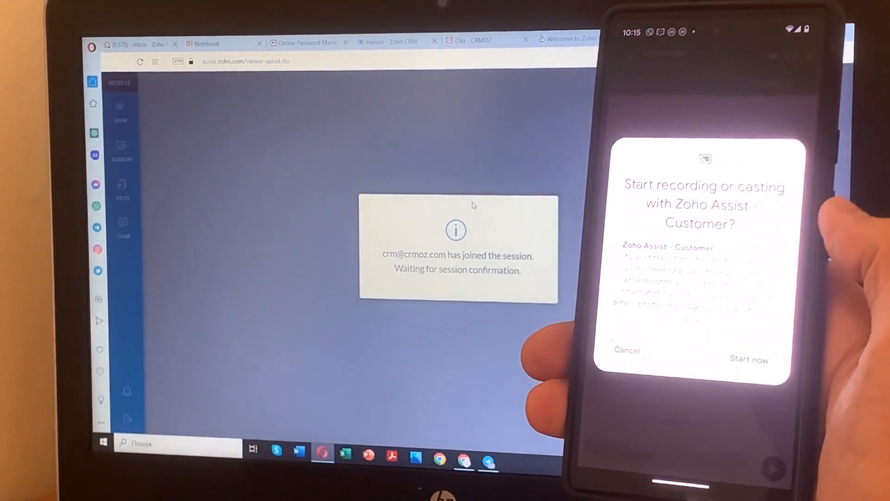
pyautogui.click(749, 359)
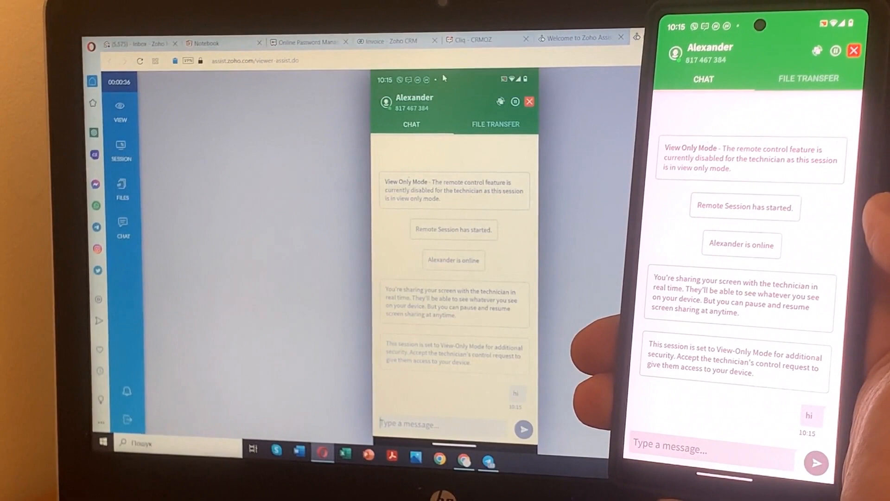
# - Request control from the Session menu, approve it on the phone, and dismiss the confirmation
pyautogui.click(122, 150)
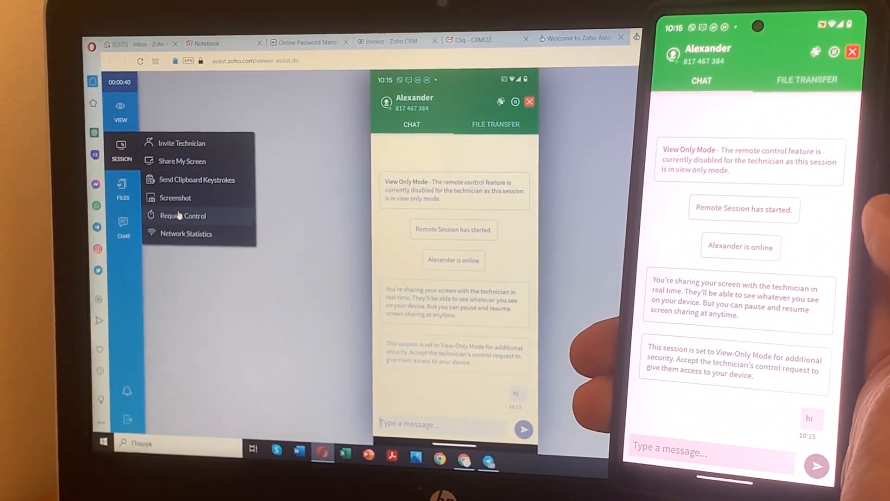
pyautogui.click(184, 215)
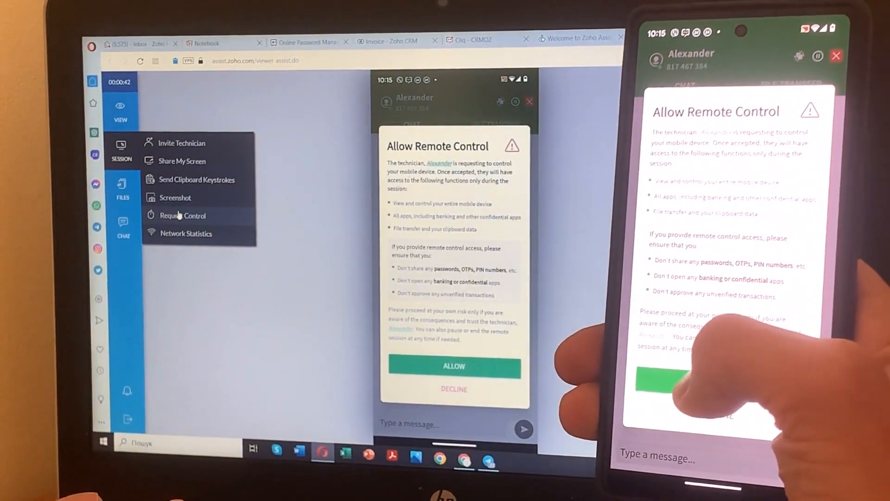
pyautogui.click(663, 382)
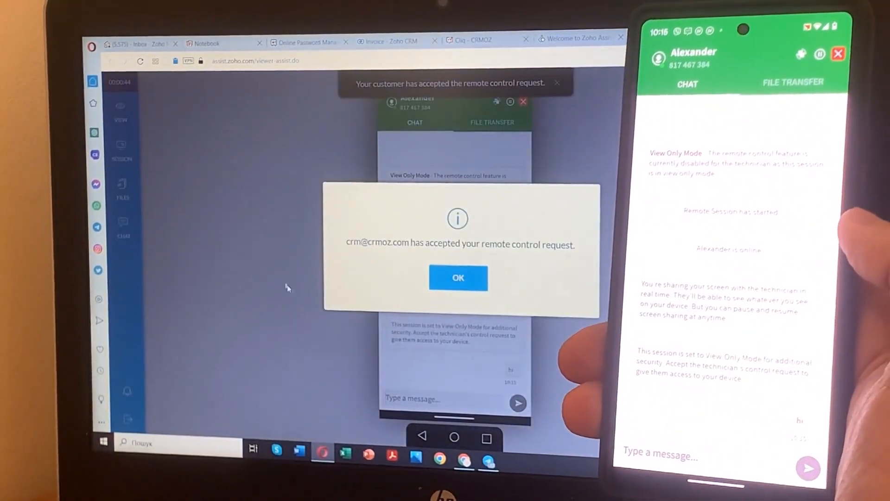
pyautogui.click(459, 278)
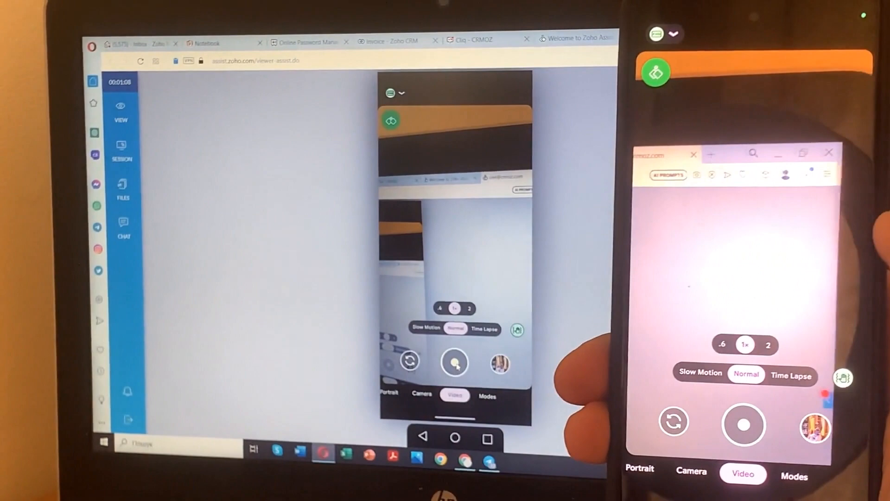
# - Switch the mirrored phone from the Camera app back to the Zoho Assist chat
pyautogui.click(744, 424)
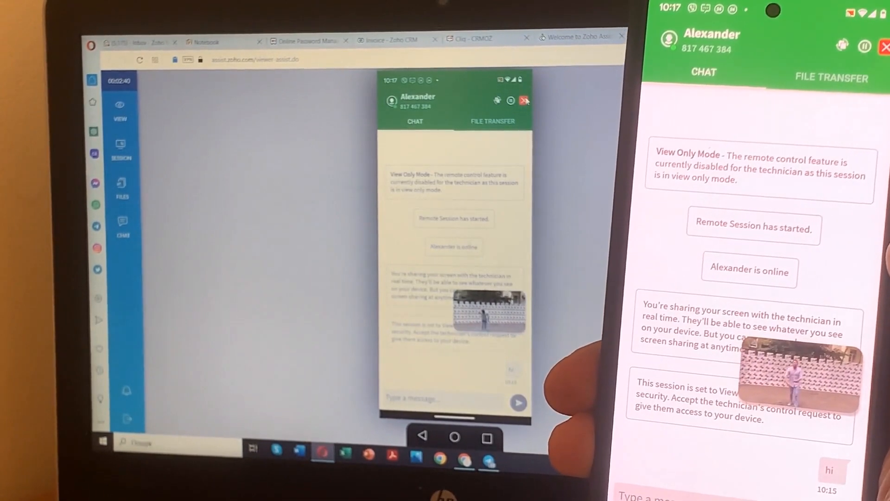
# - Leave the session on the phone and end it on the technician's PC
pyautogui.click(880, 49)
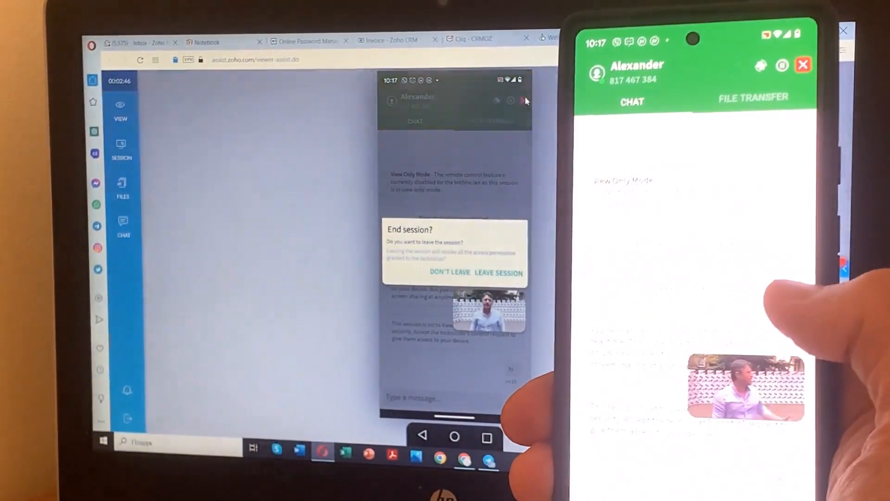
pyautogui.click(498, 272)
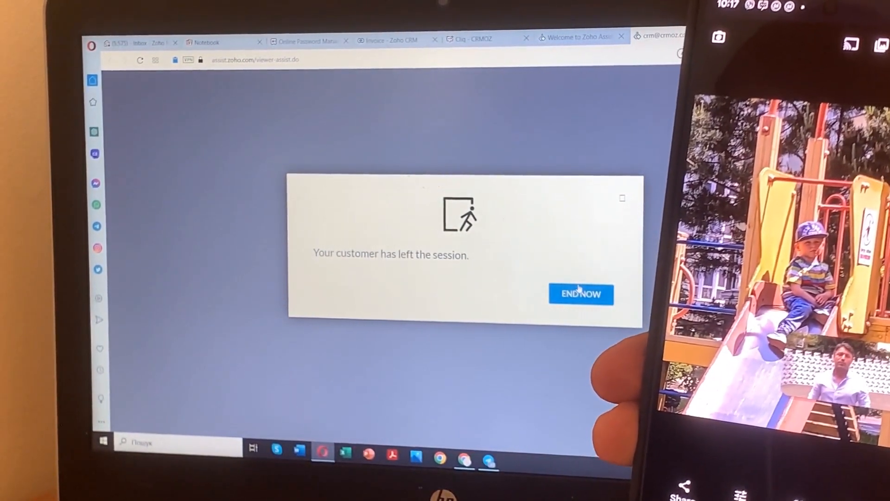
pyautogui.click(581, 294)
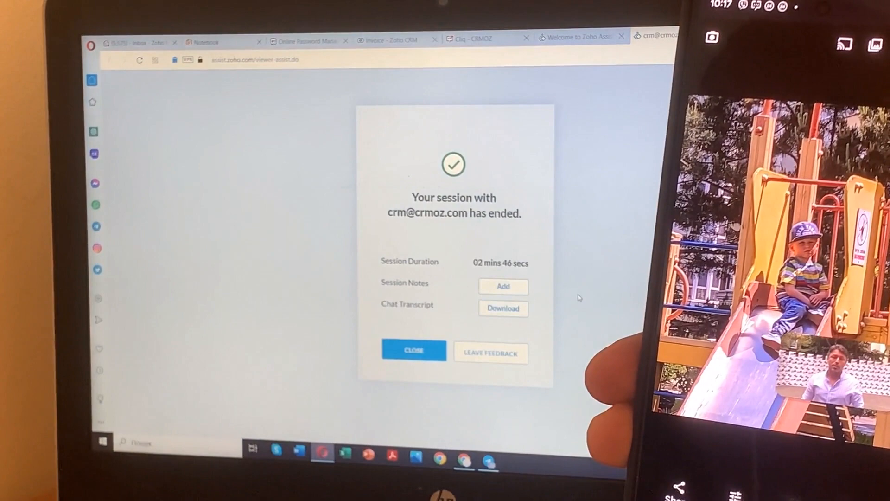